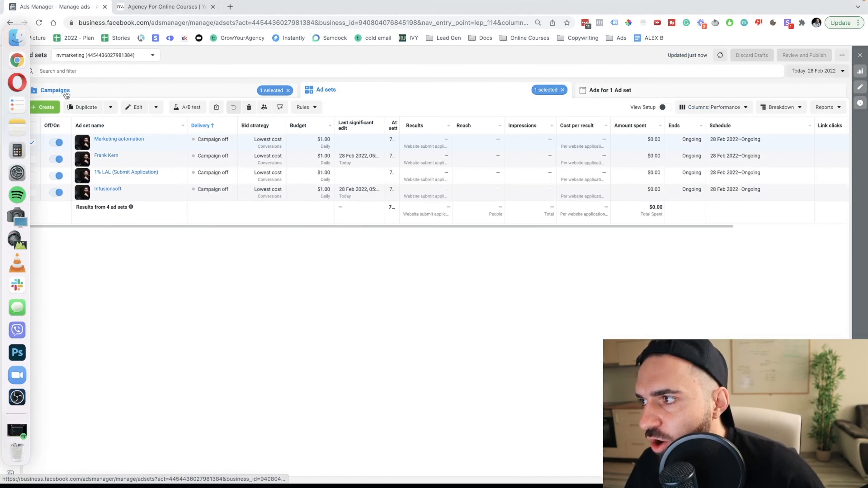
- Return to the campaigns list and select the WARM campaign alongside the COLD one
click(55, 90)
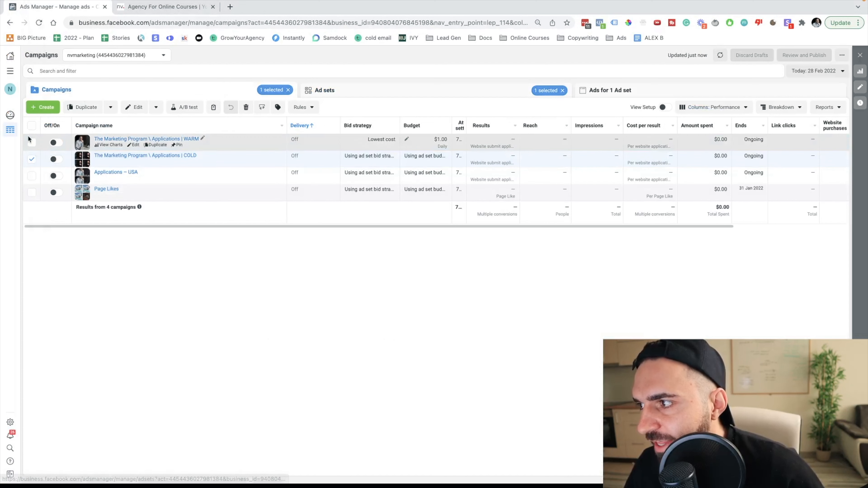
click(32, 142)
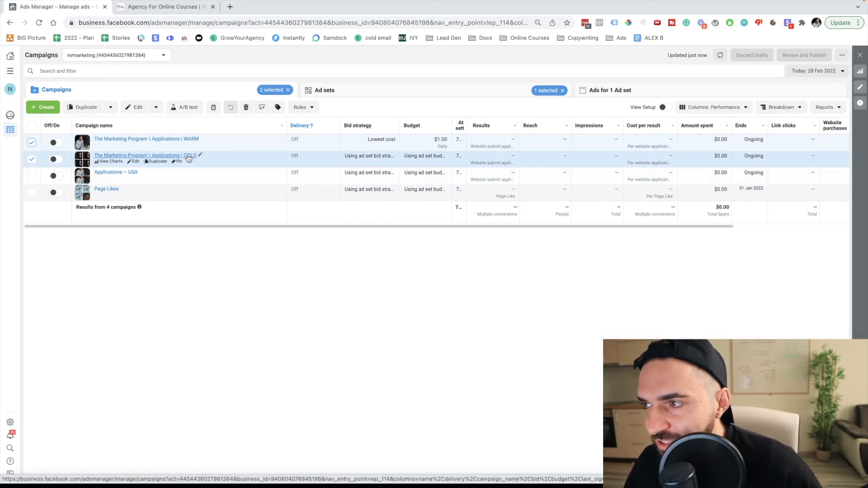
- Switch to the nvmarketing.net landing page, scroll through the Marketing Partnership Program sections, and return to the headline
click(161, 7)
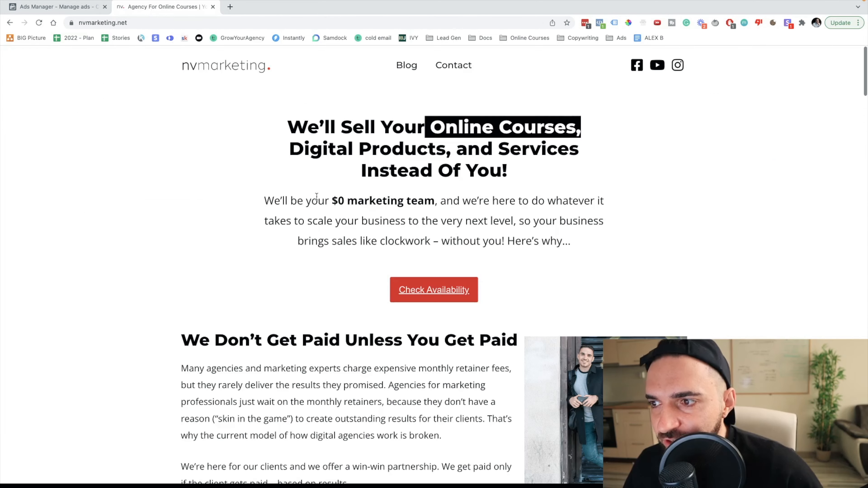
scroll(down, 3)
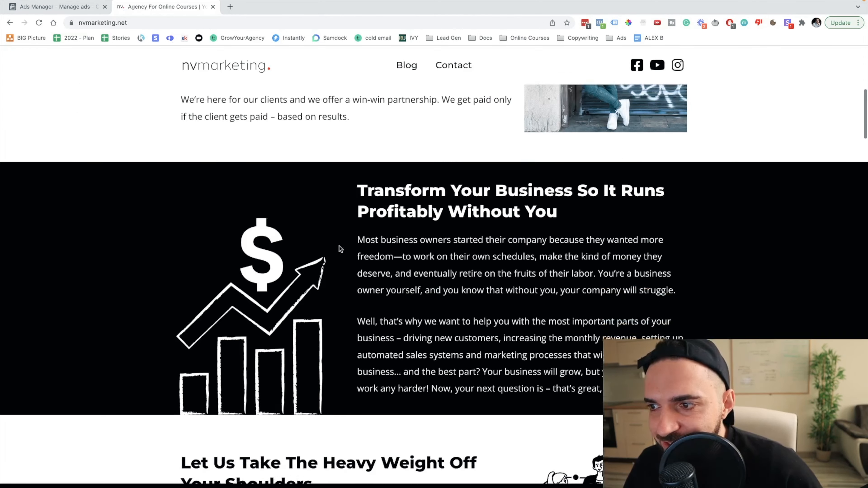
scroll(down, 3)
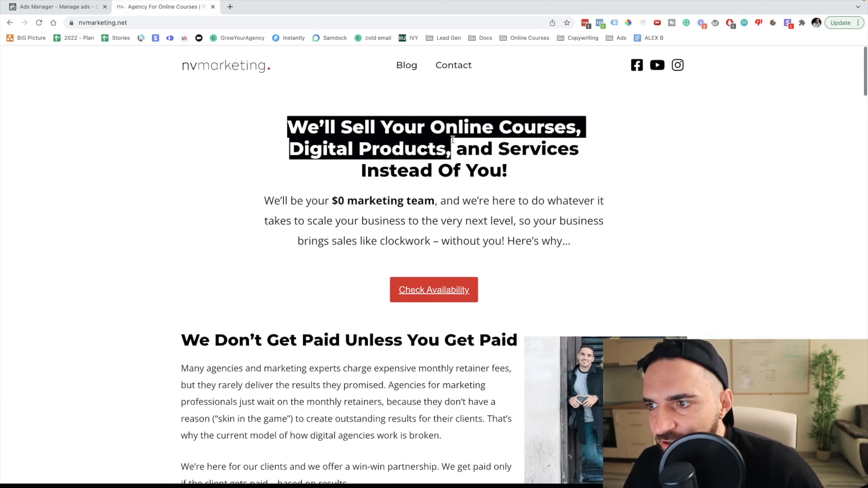
scroll(down, 3)
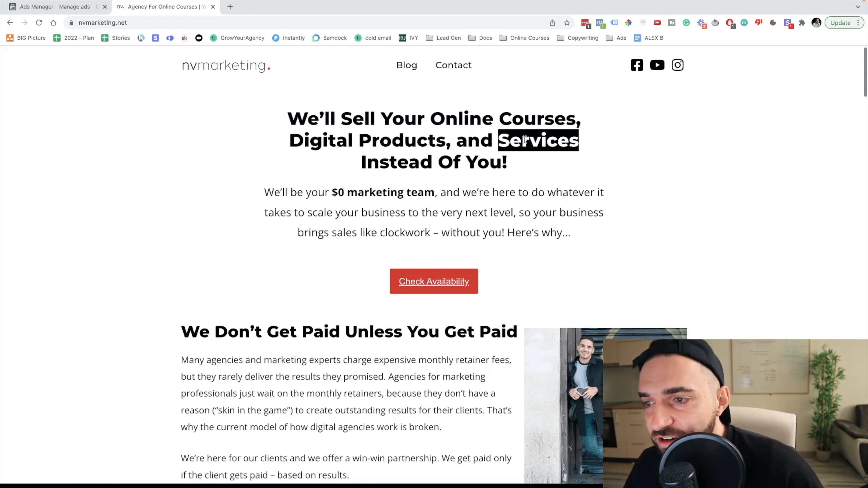
mouse_move(193, 211)
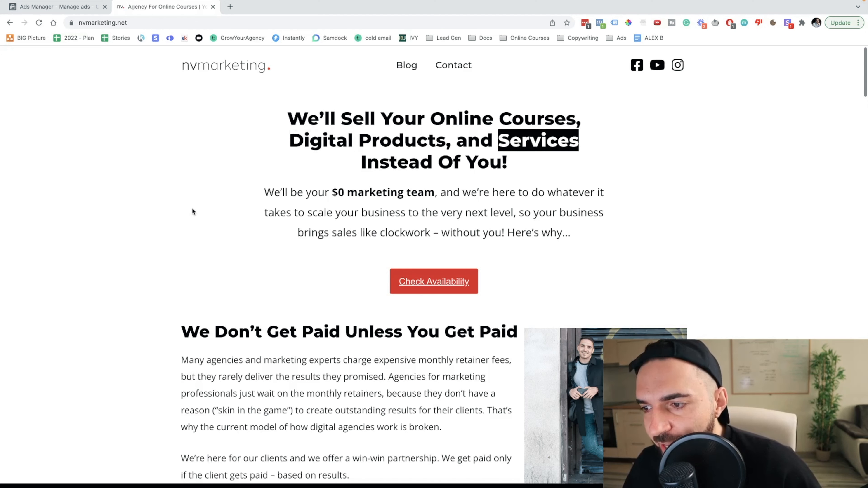
mouse_move(278, 116)
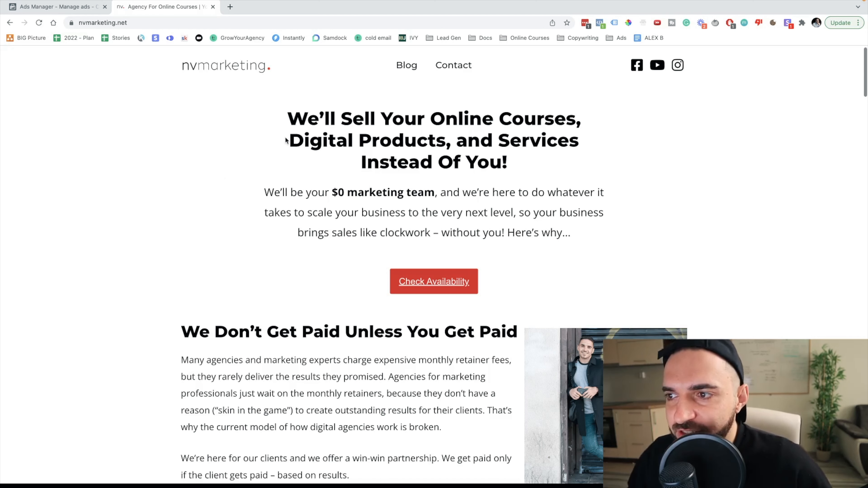
scroll(down, 3)
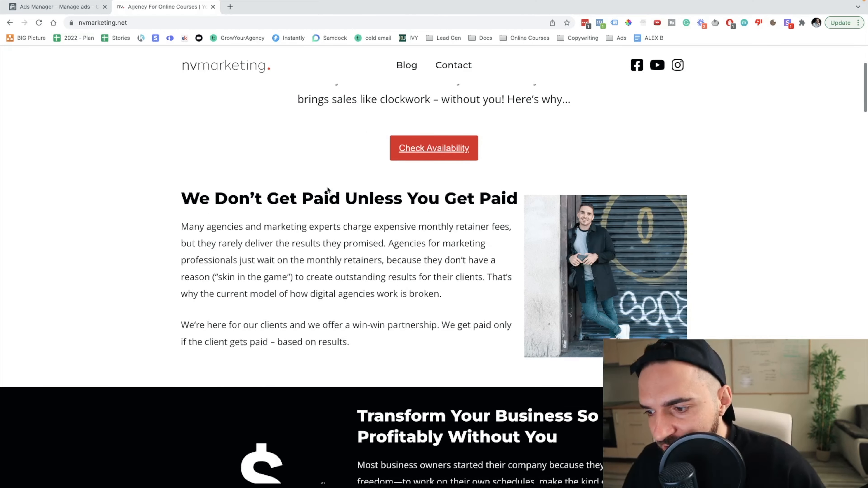
scroll(down, 3)
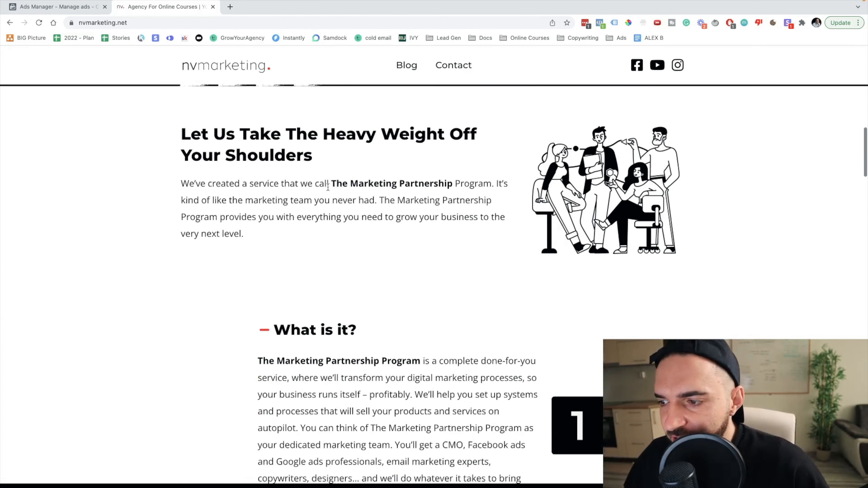
scroll(down, 3)
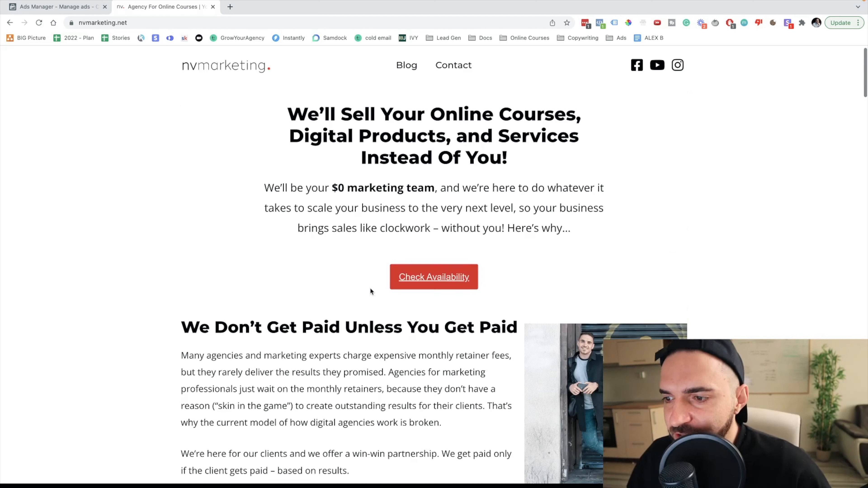
mouse_move(376, 290)
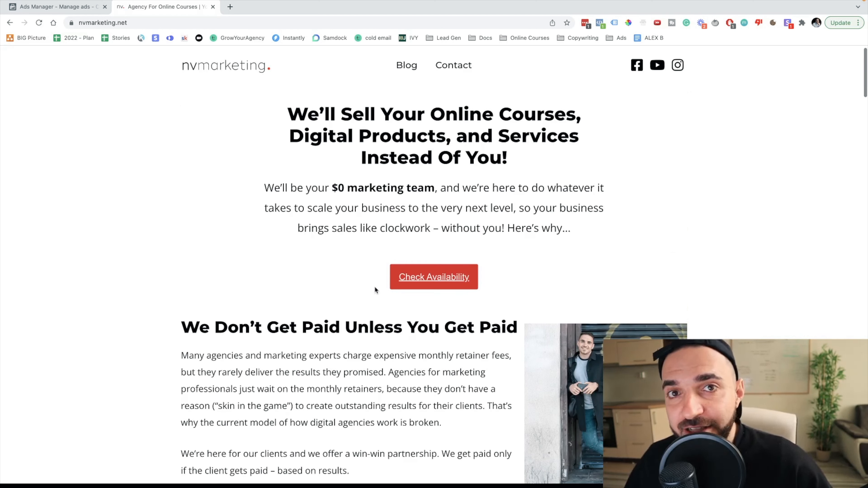
scroll(down, 3)
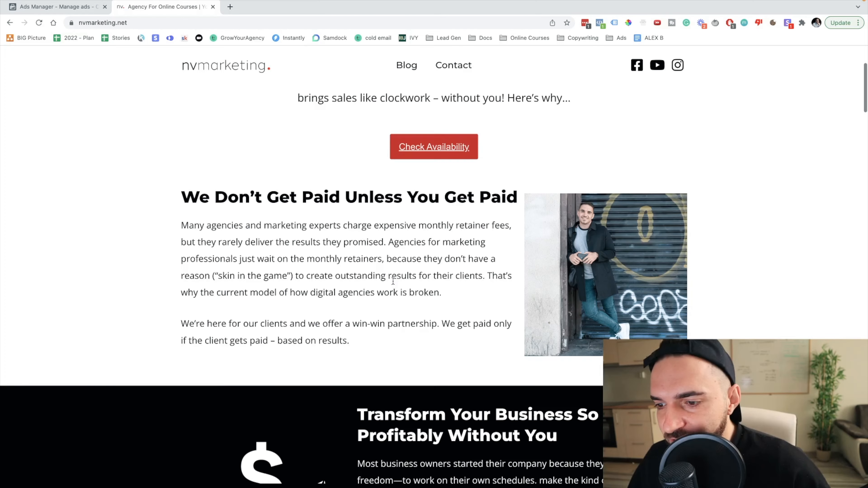
scroll(down, 3)
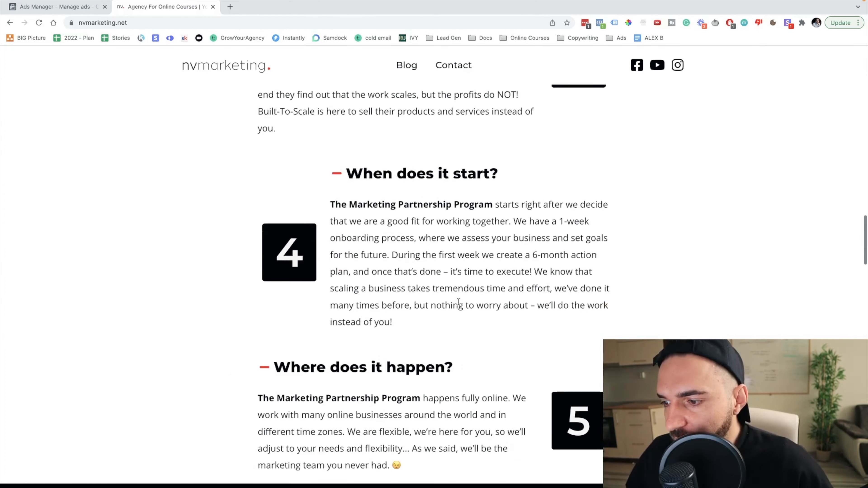
scroll(down, 3)
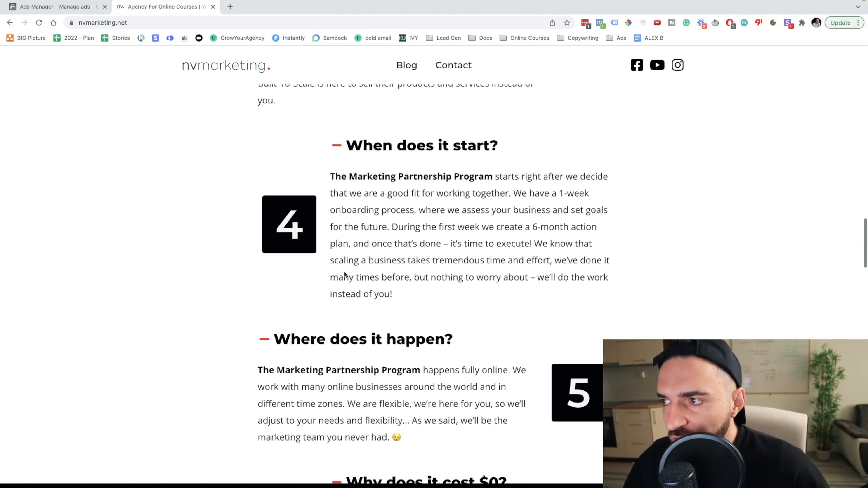
scroll(up, 3)
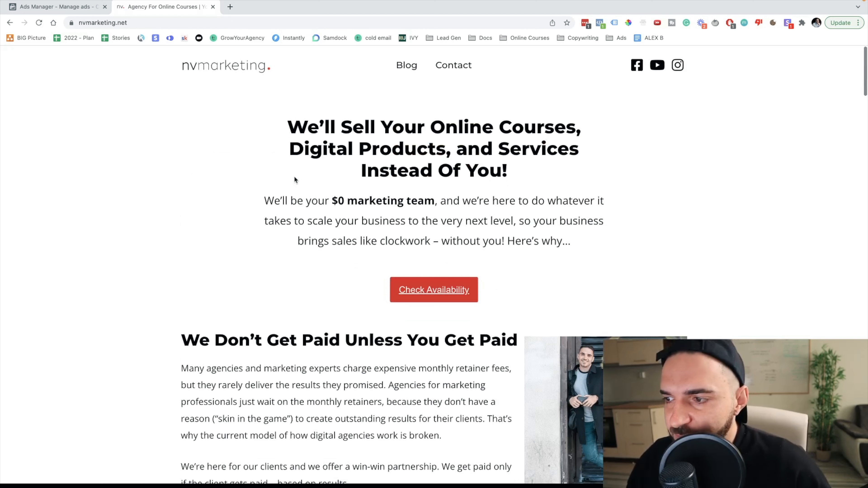
mouse_move(309, 177)
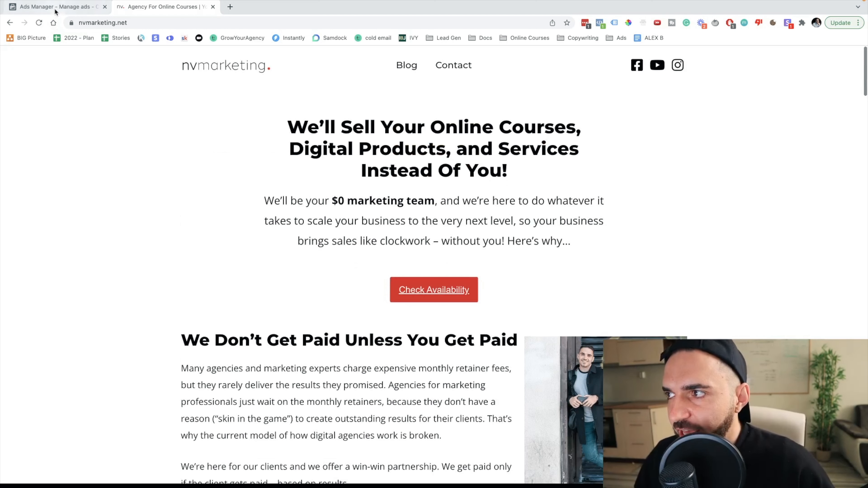
- Return to Ads Manager and show the COLD campaign's four ad sets, each with a $1.00 daily budget
click(54, 7)
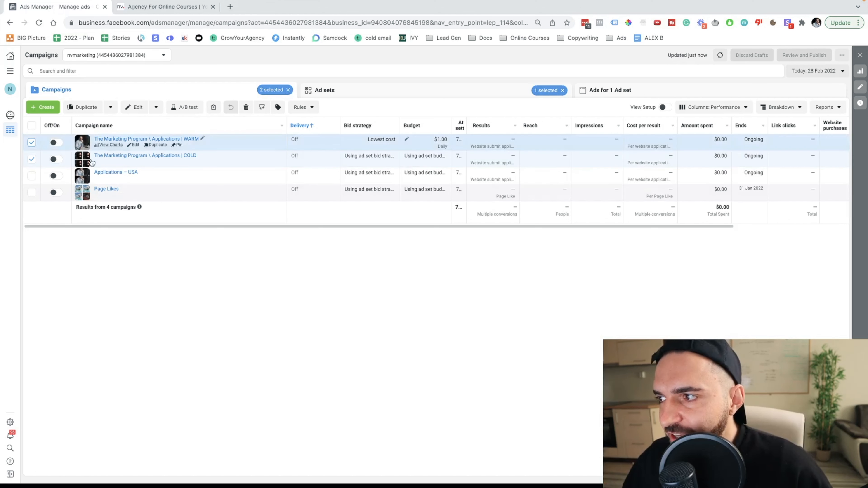
click(31, 142)
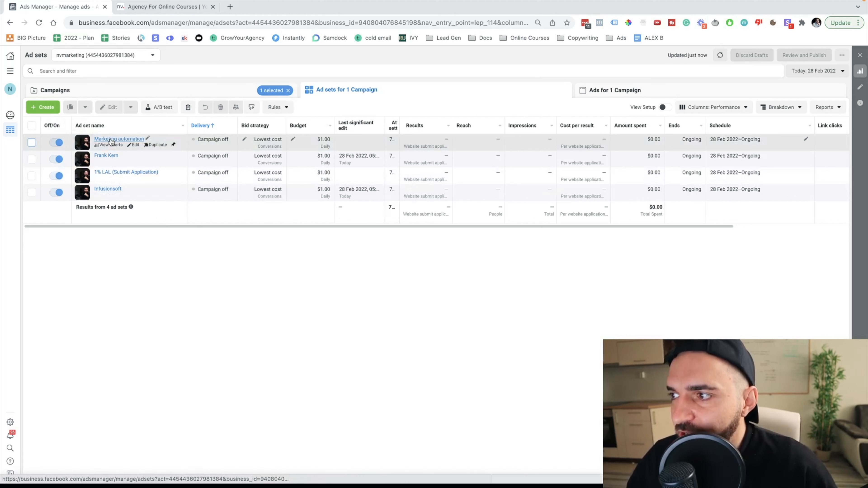
mouse_move(105, 174)
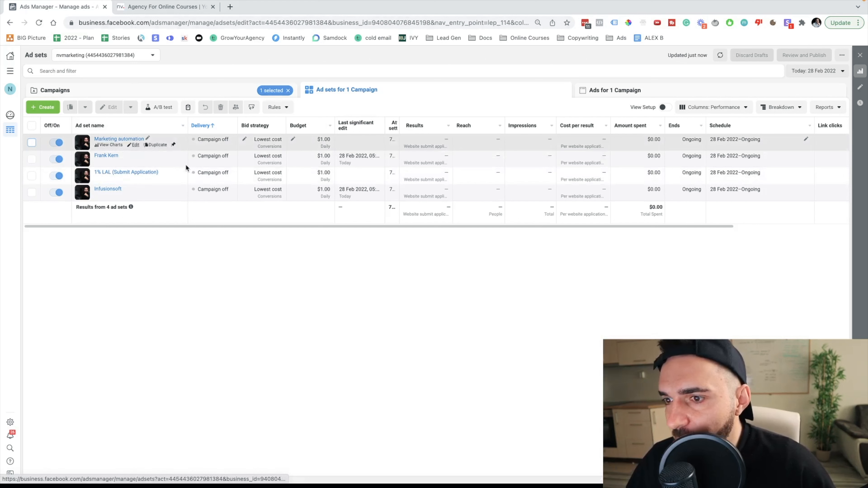
- Open the Marketing automation ad set's editor and scroll to its Submit application event and $1.00 budget
click(119, 139)
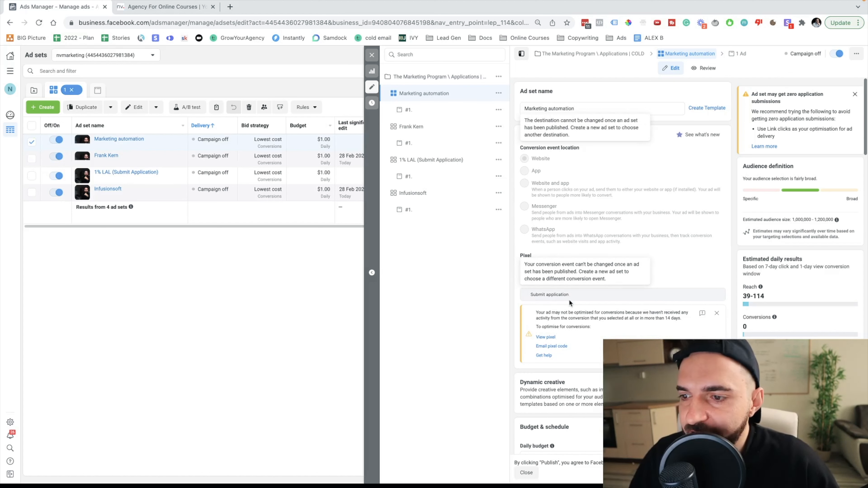
mouse_move(559, 301)
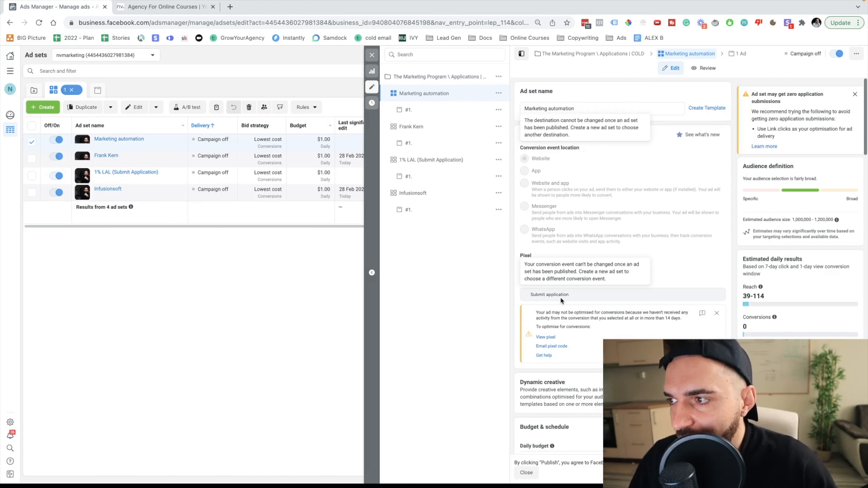
scroll(down, 3)
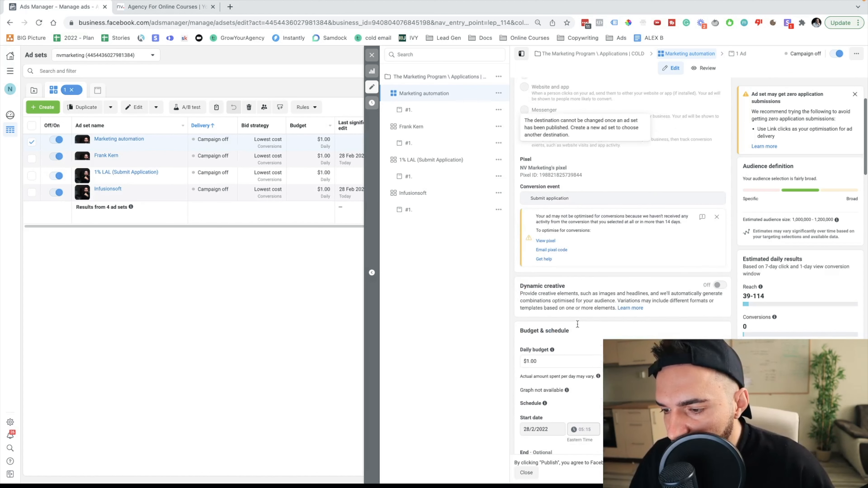
scroll(down, 3)
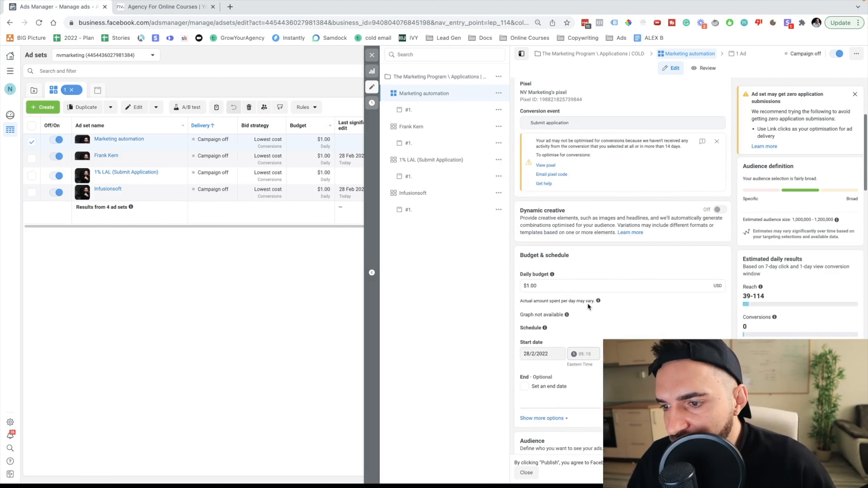
scroll(down, 3)
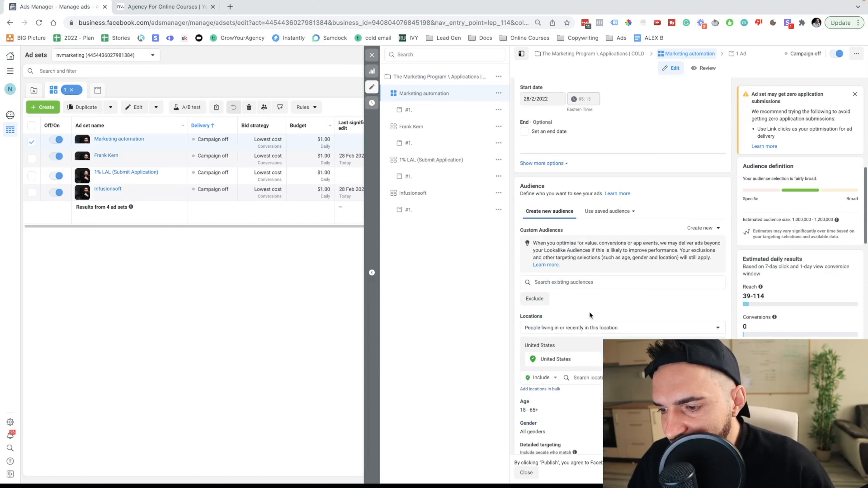
scroll(down, 3)
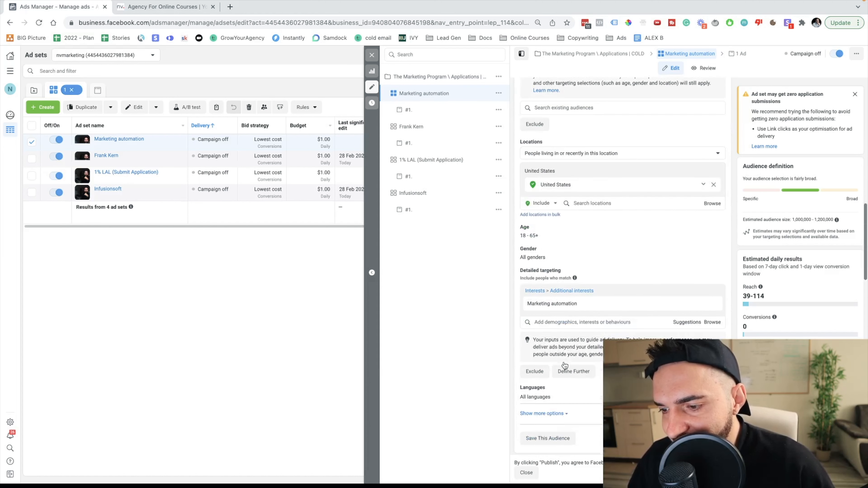
mouse_move(538, 307)
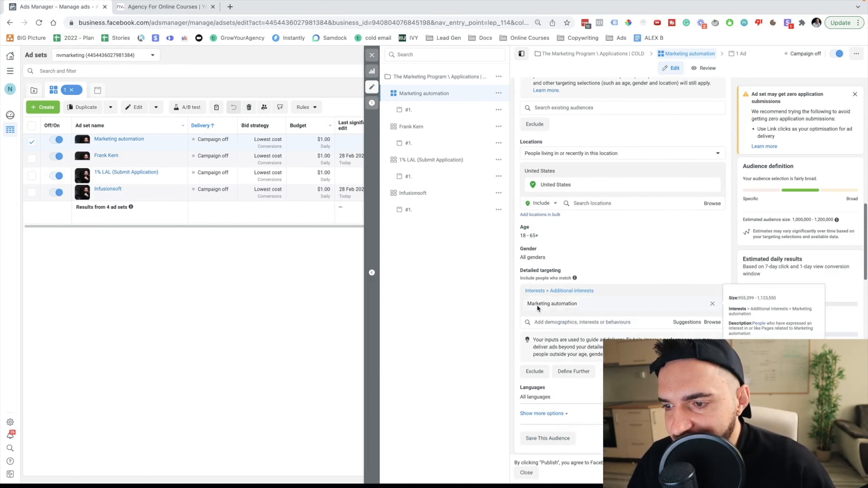
mouse_move(580, 308)
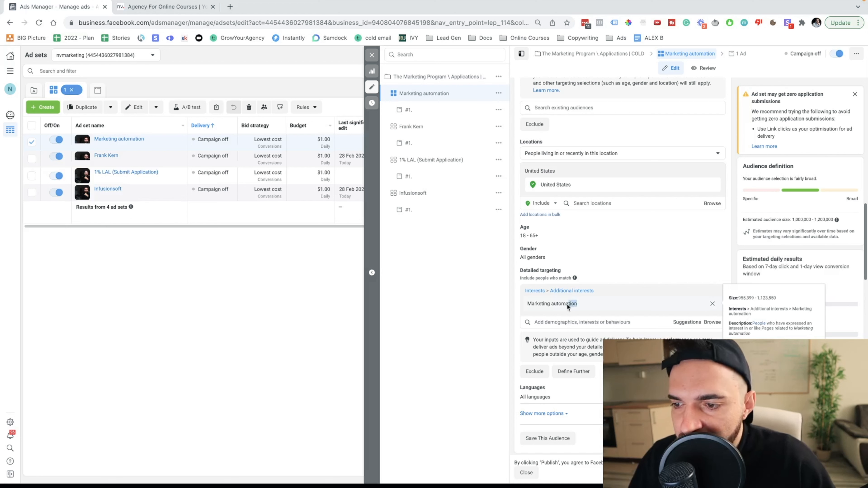
double_click(552, 304)
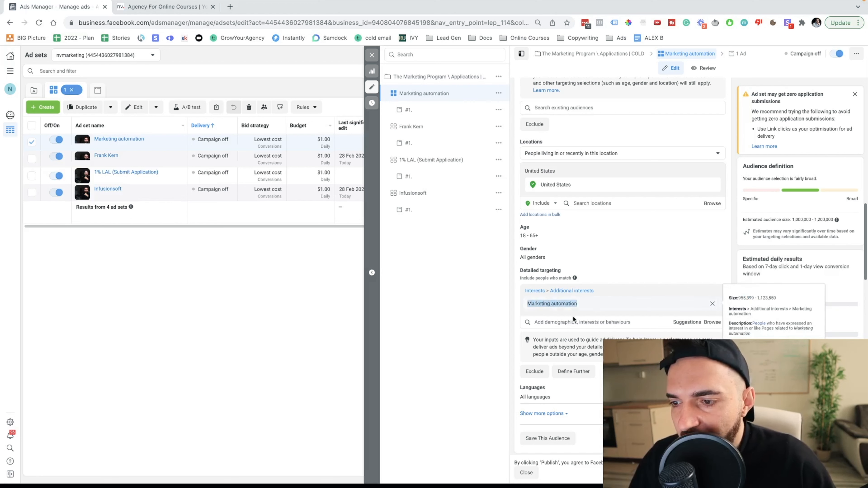
- Review the ad set's Placements and preview the ad in Facebook video feeds
scroll(down, 3)
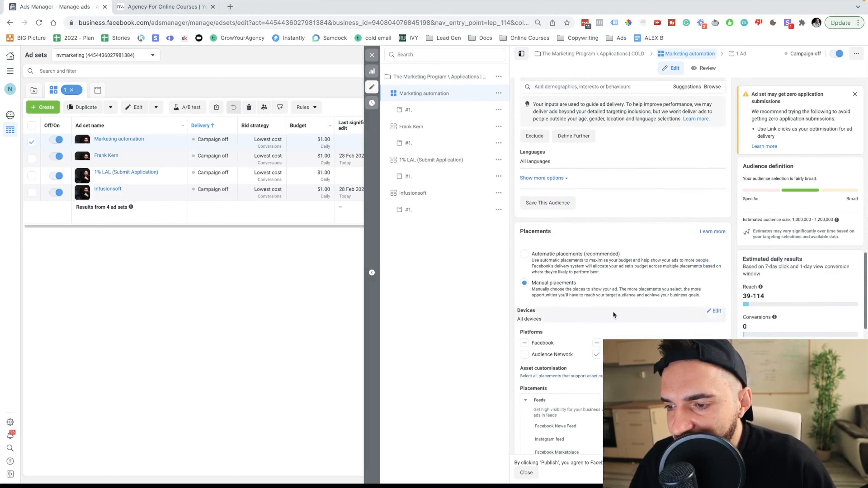
scroll(down, 3)
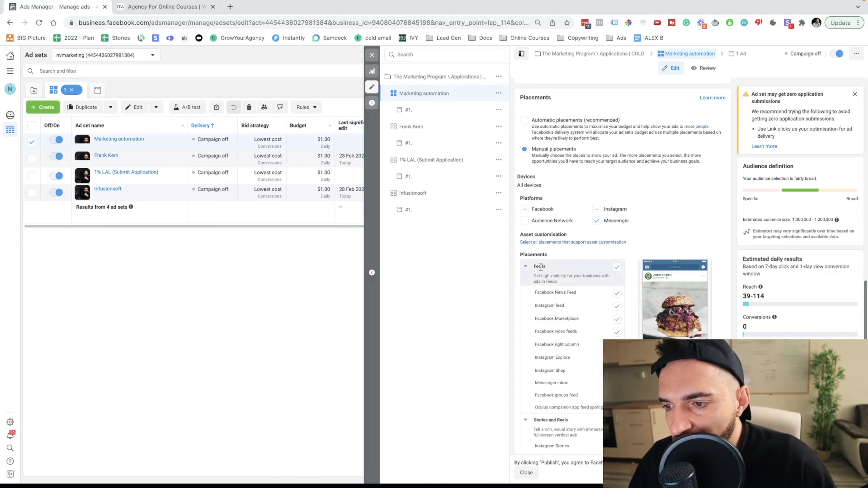
scroll(down, 3)
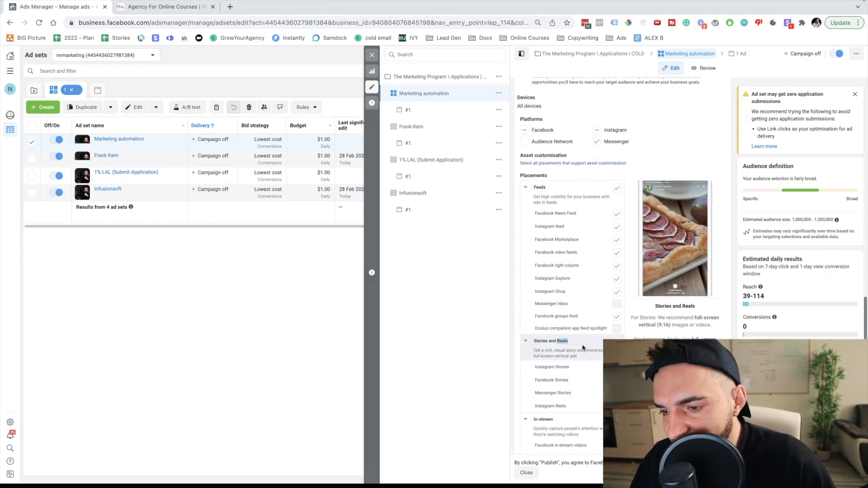
scroll(down, 3)
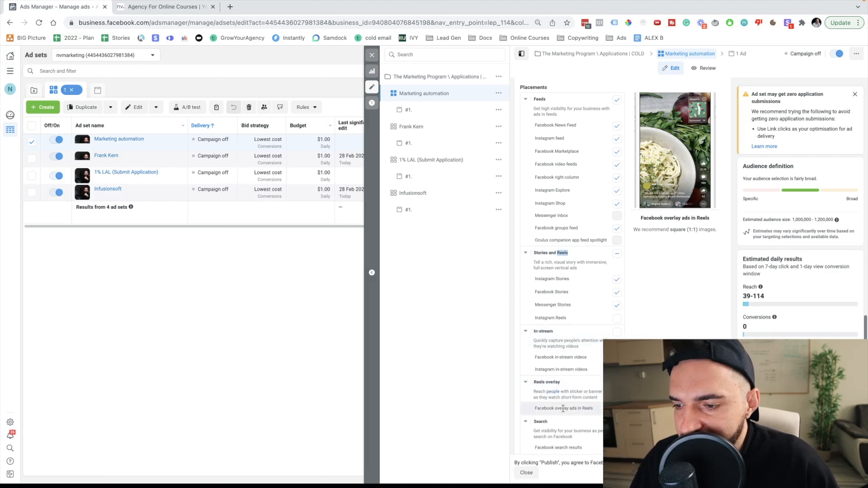
scroll(down, 3)
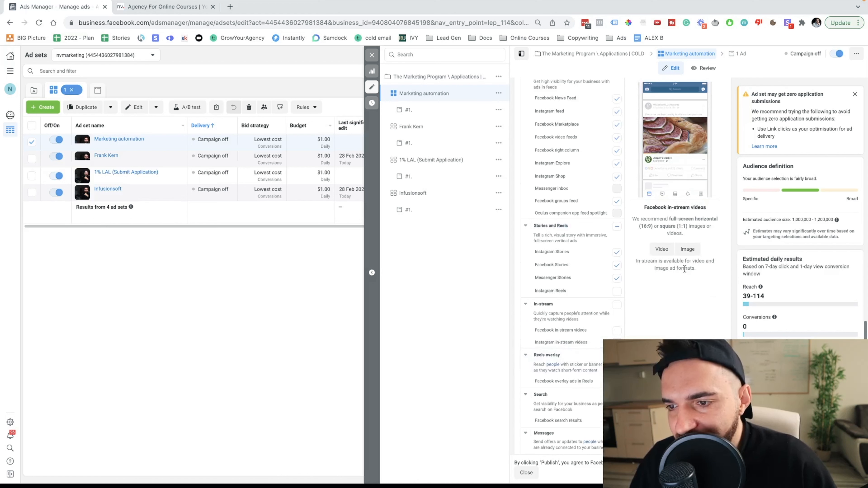
click(555, 137)
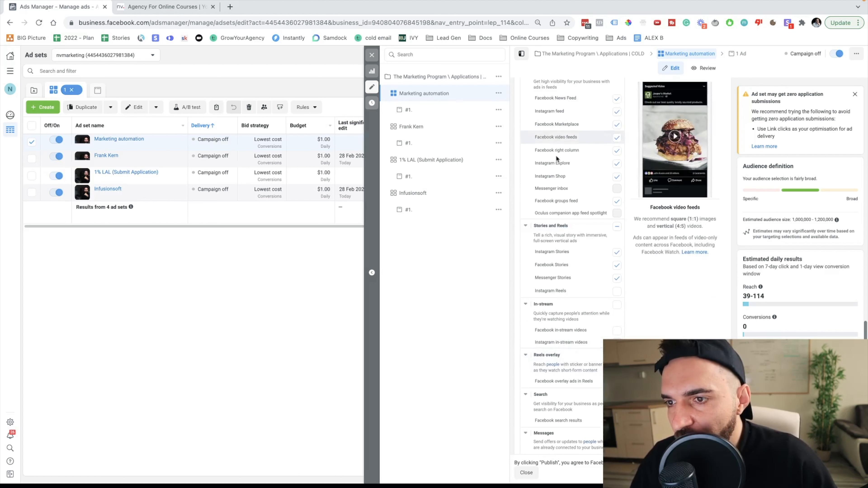
click(570, 213)
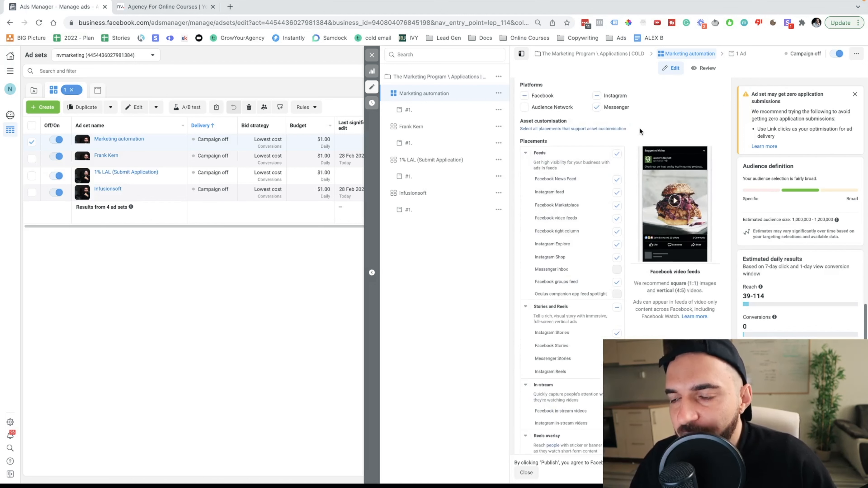
mouse_move(569, 294)
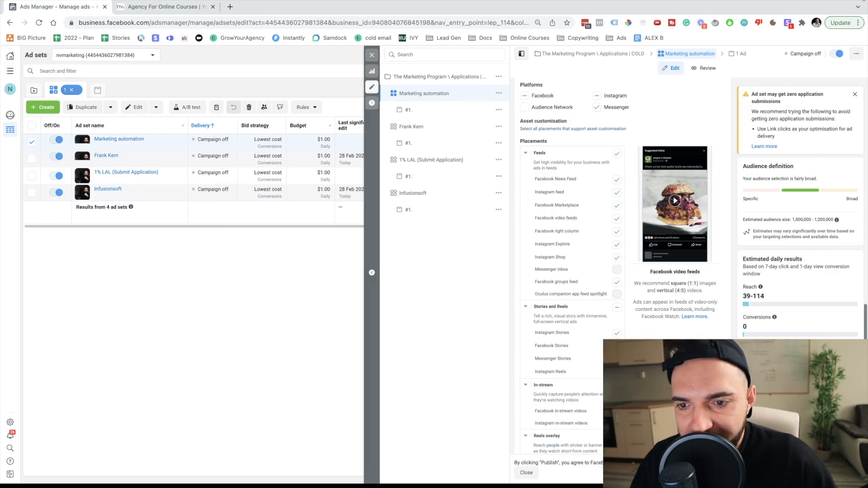
- Review Optimisation and delivery, then close the editor back to the ad sets list
scroll(down, 3)
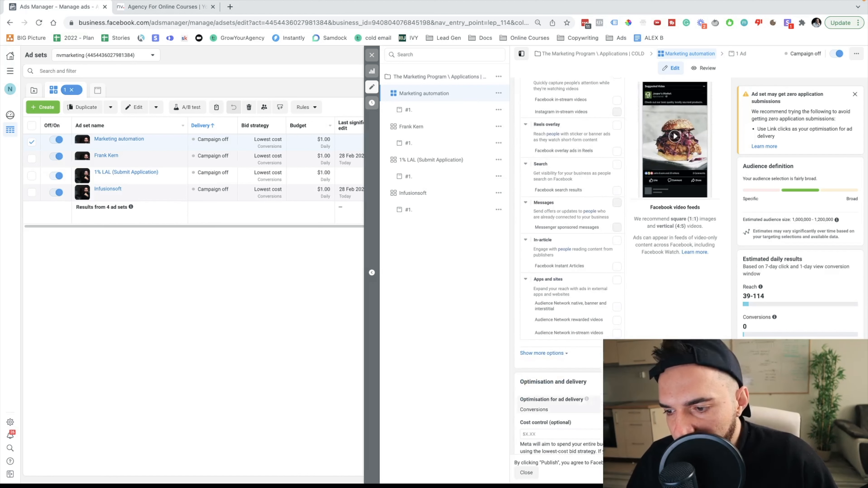
scroll(down, 3)
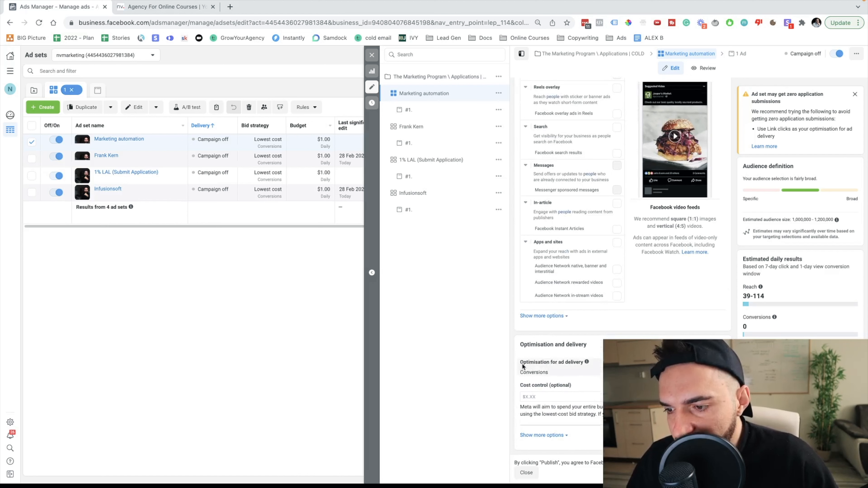
double_click(537, 373)
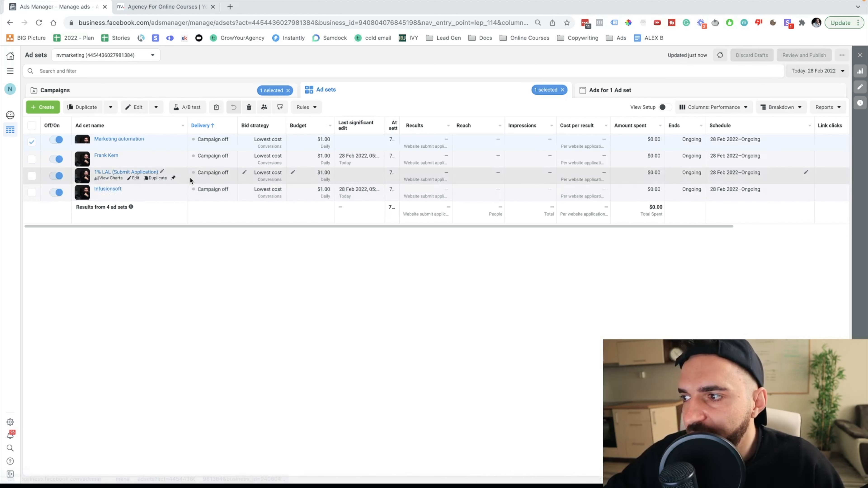
- Select the 1% LAL (Submit Application) ad set in the ad sets table
click(32, 176)
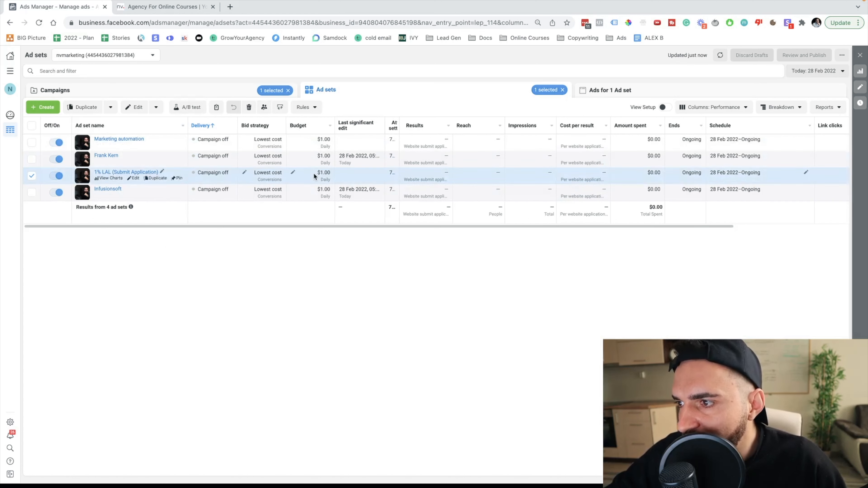
mouse_move(283, 166)
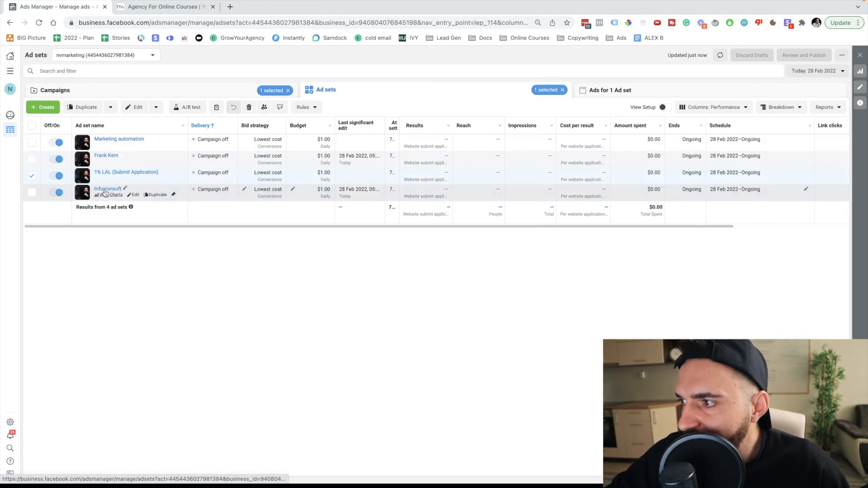
- Show the ads inside the 1% LAL (Submit Application) ad set: one ad, #1, in review
click(610, 90)
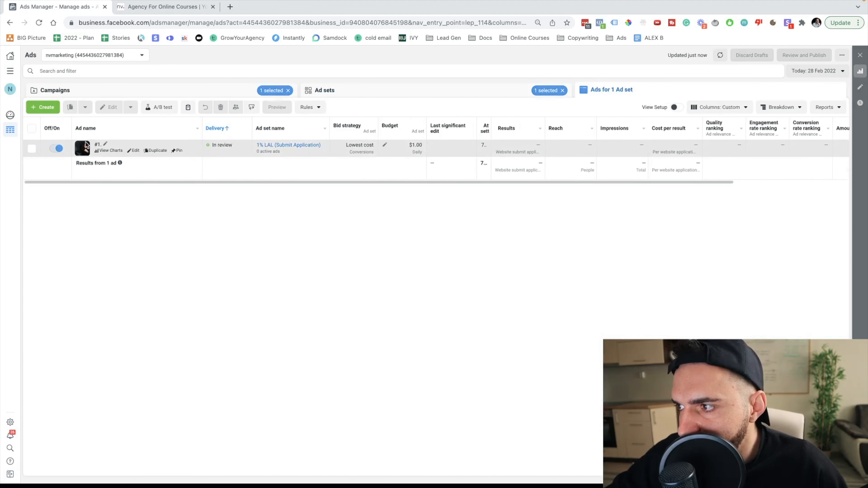
mouse_move(89, 161)
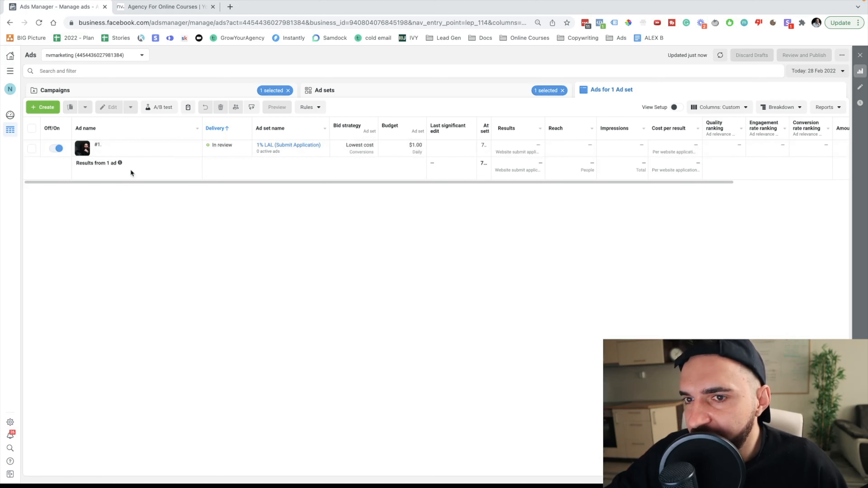
mouse_move(131, 226)
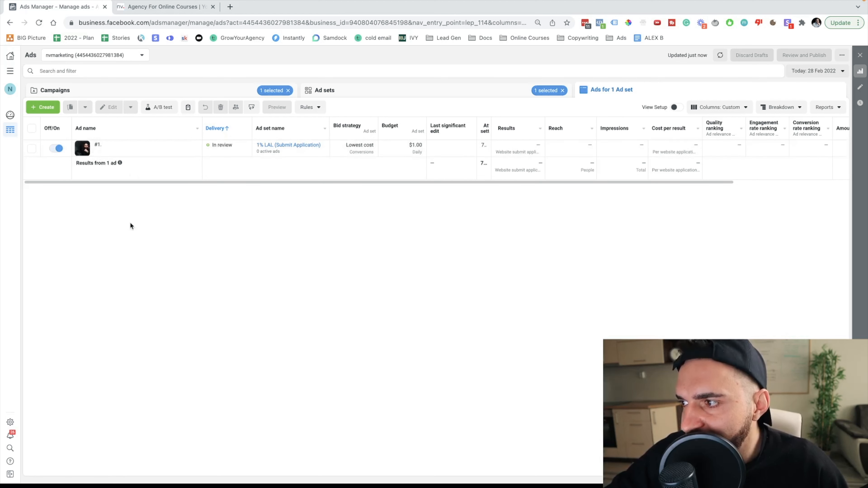
mouse_move(146, 188)
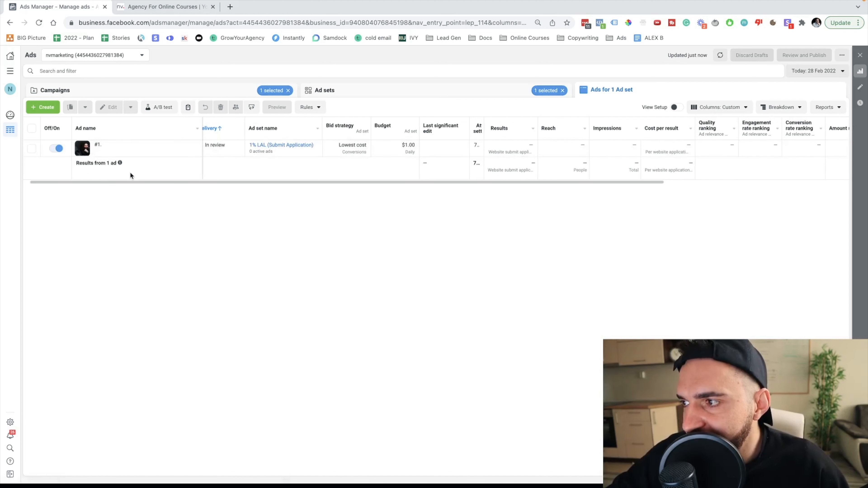
mouse_move(92, 156)
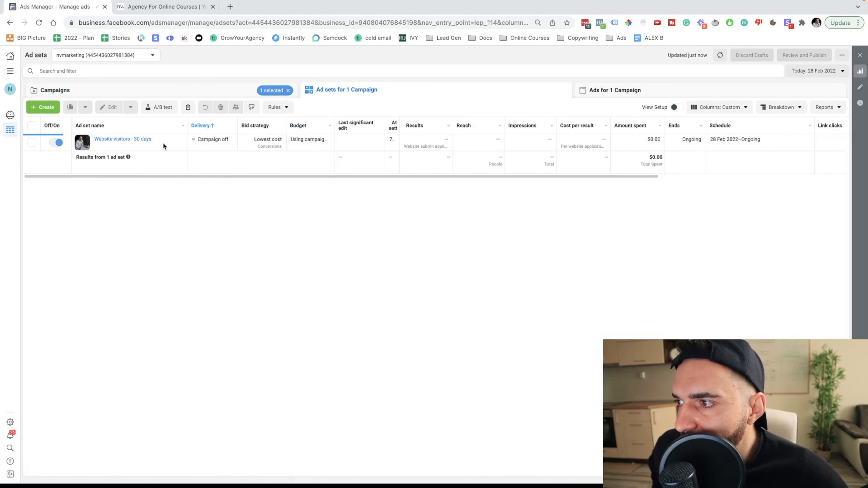
mouse_move(106, 141)
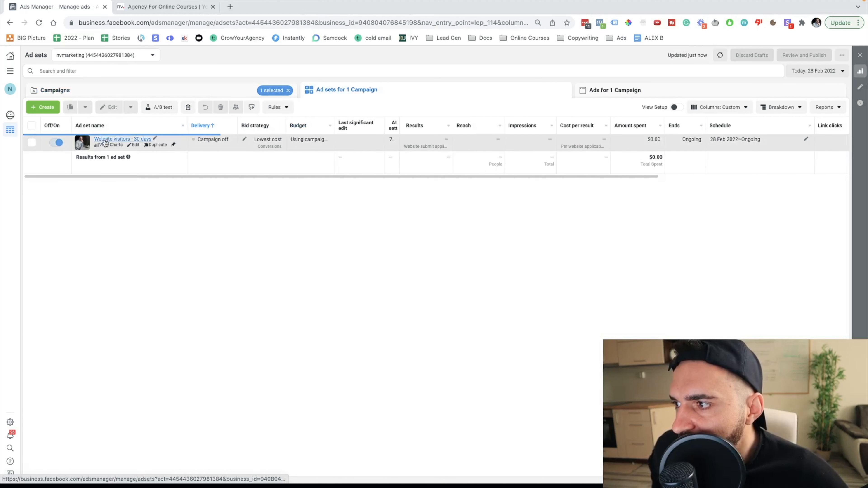
- Look at the Website visitors - 30 days ad set, then return to the campaigns list with WARM selected
click(161, 6)
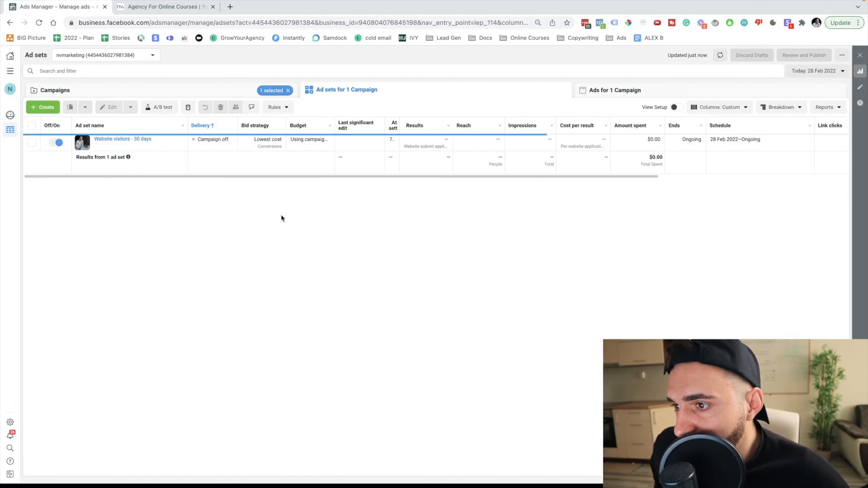
mouse_move(285, 219)
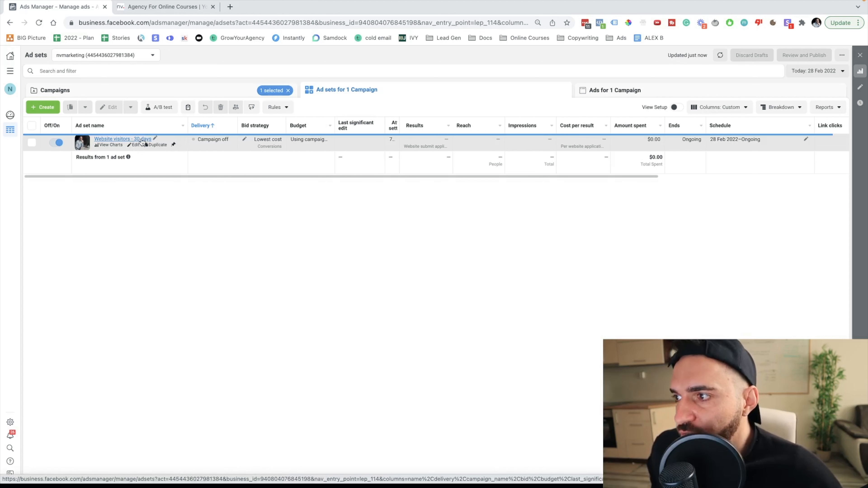
mouse_move(148, 175)
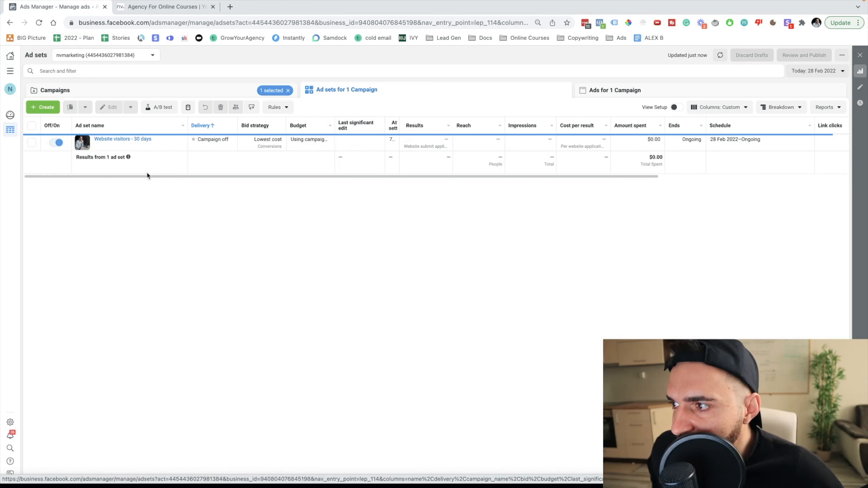
mouse_move(114, 150)
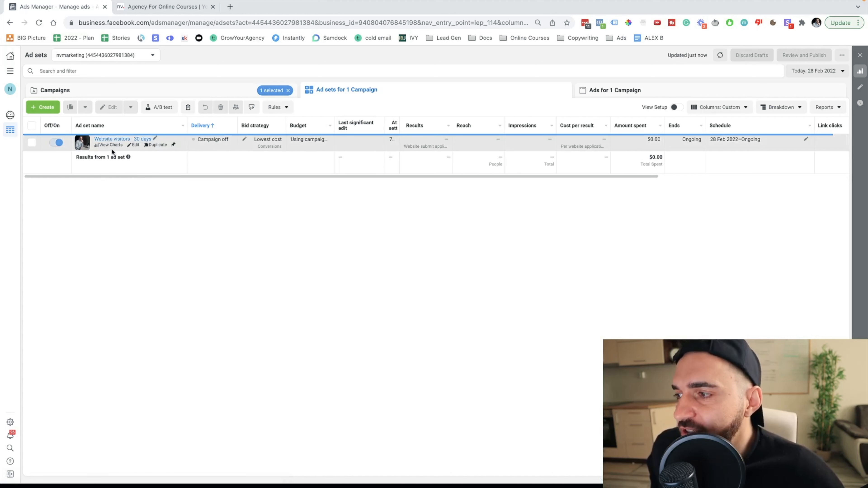
mouse_move(113, 191)
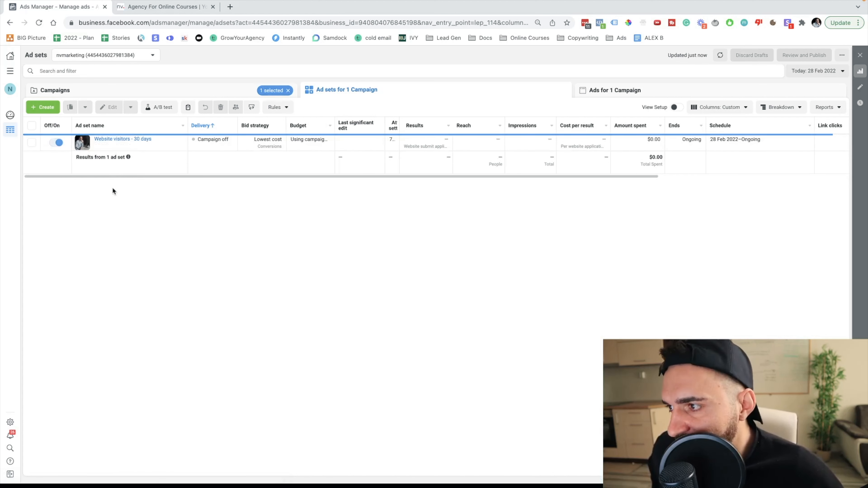
mouse_move(51, 125)
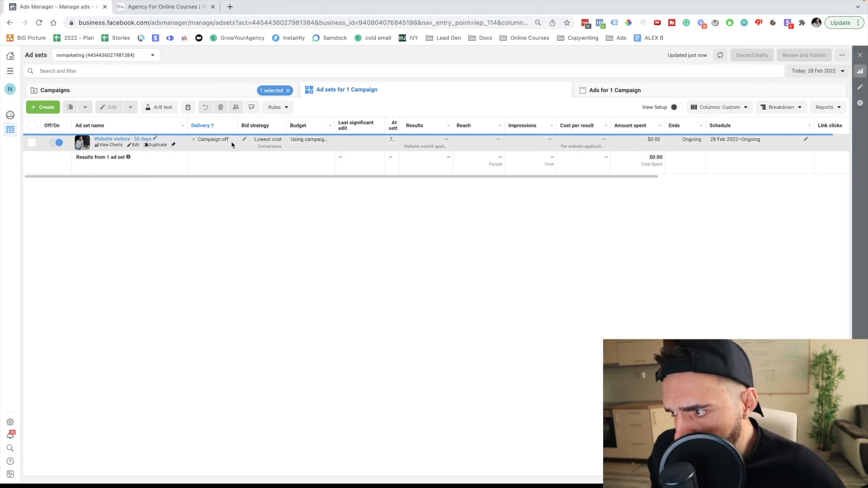
click(55, 90)
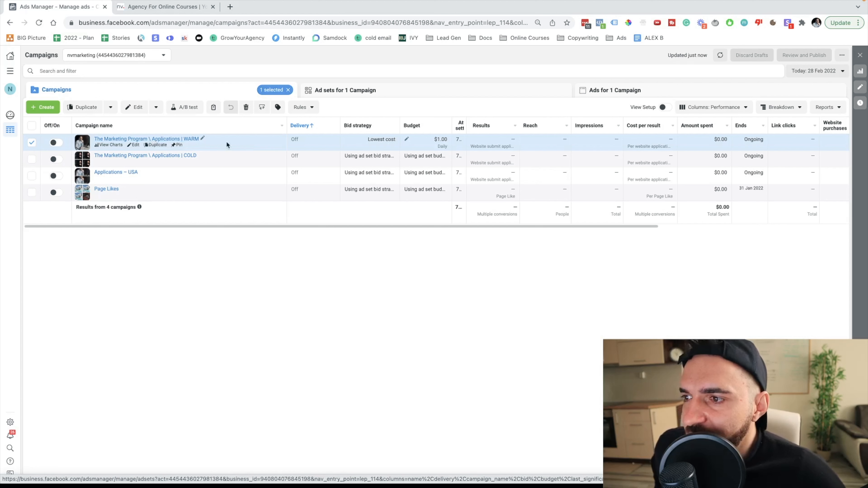
- Open the WARM campaign's budget editor showing its $1.00 USD daily budget
click(440, 140)
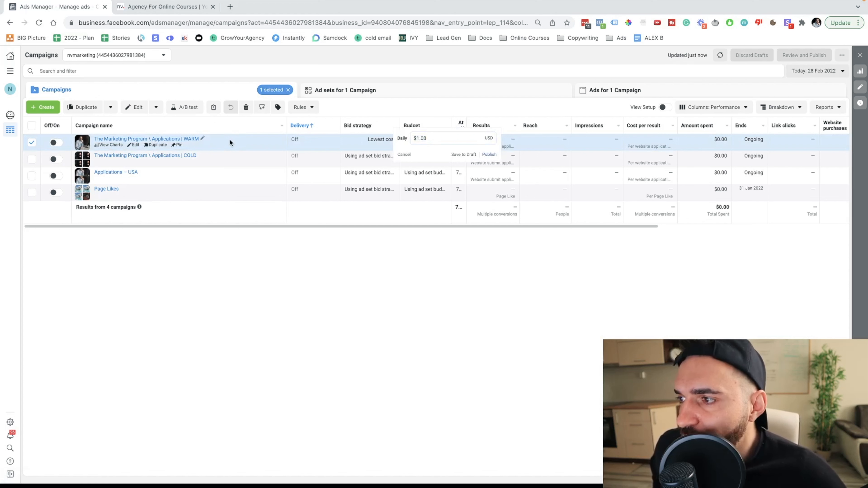
mouse_move(176, 141)
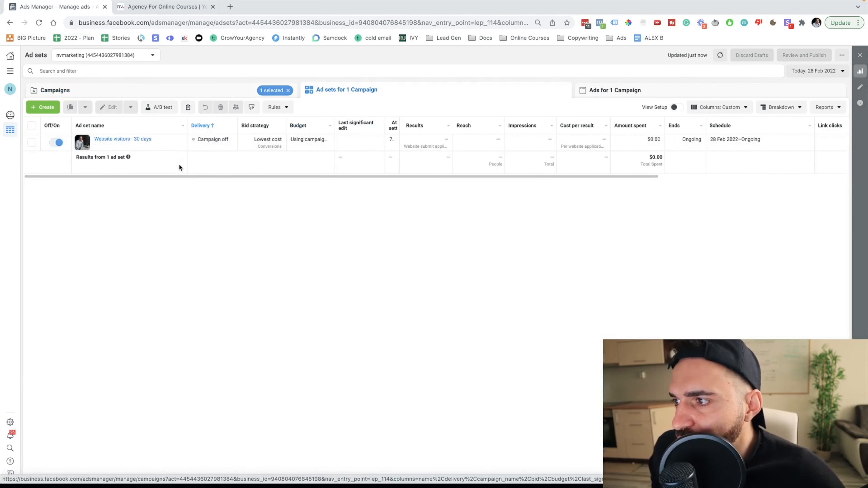
mouse_move(135, 151)
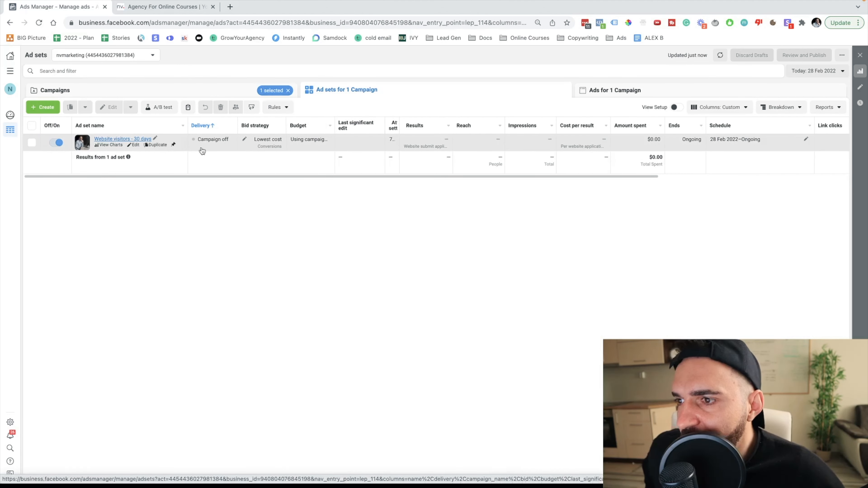
- Show the Website visitors - 30 days ad set's single processing ad, glancing at the nvmarketing.net page in between
click(614, 90)
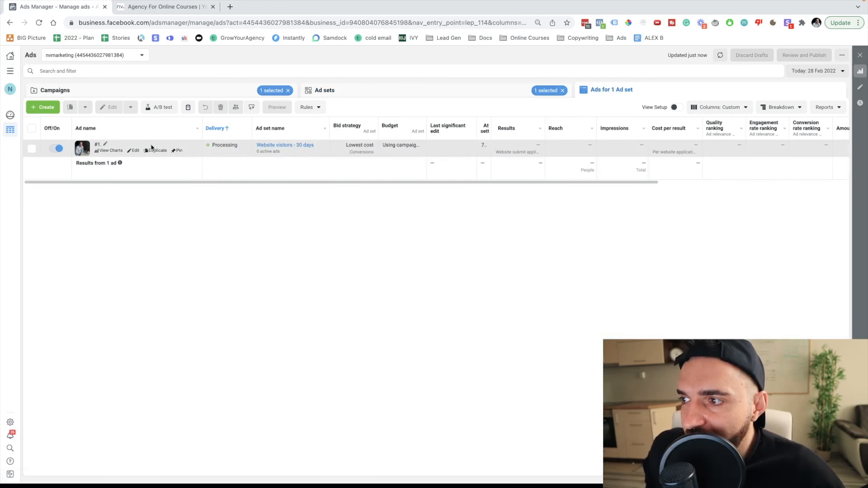
mouse_move(86, 181)
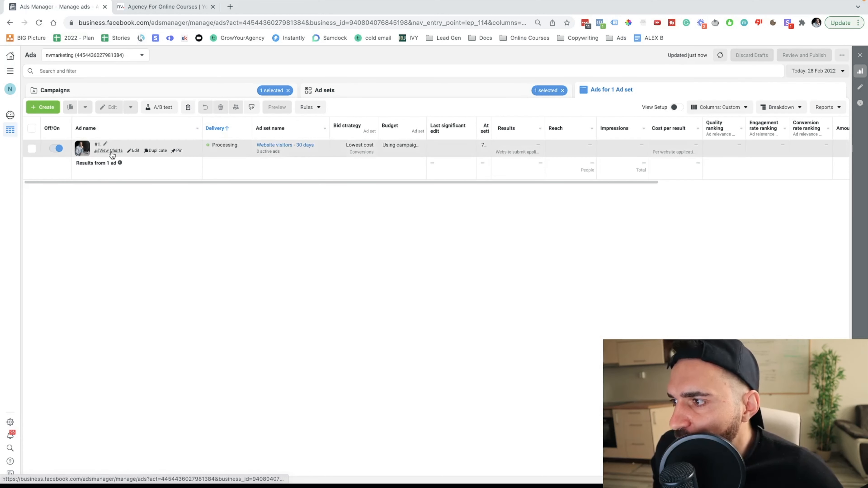
mouse_move(123, 49)
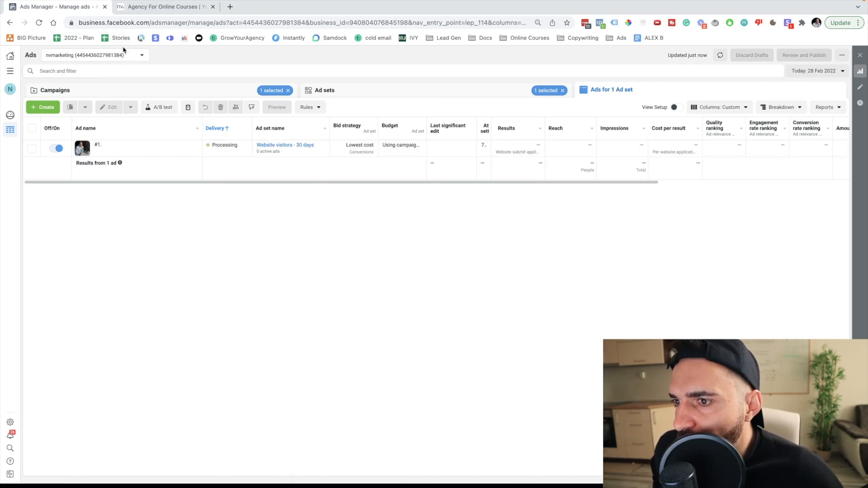
mouse_move(147, 152)
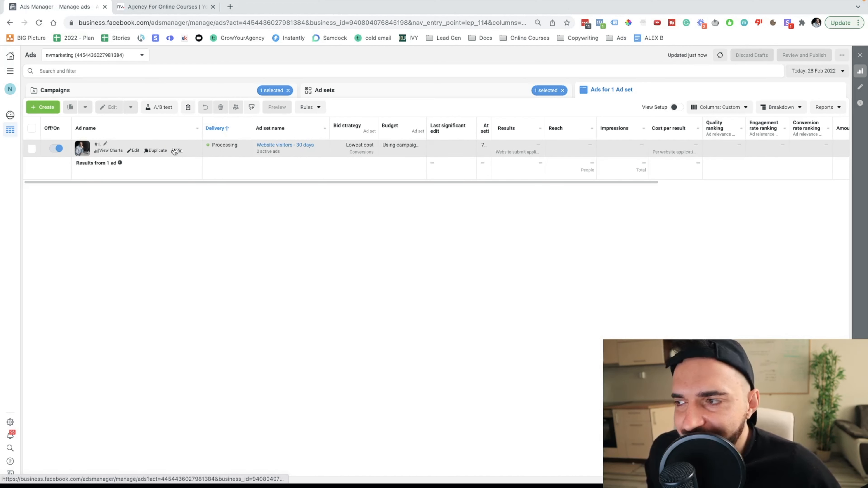
click(163, 7)
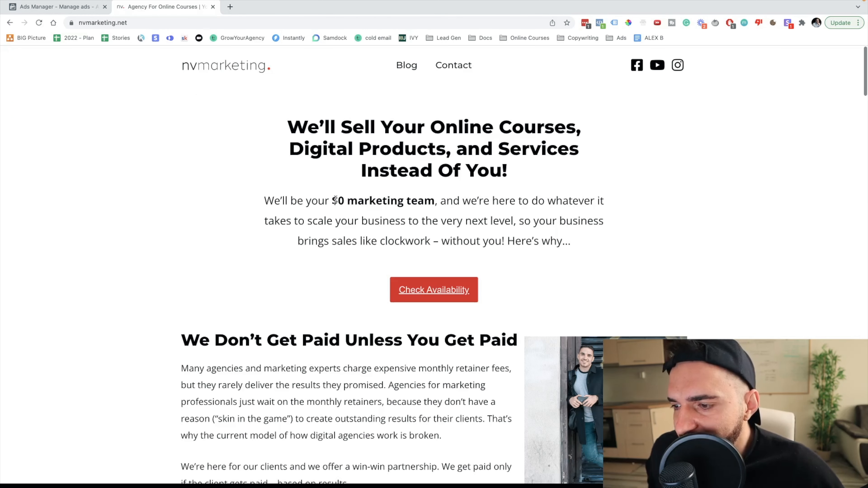
scroll(down, 3)
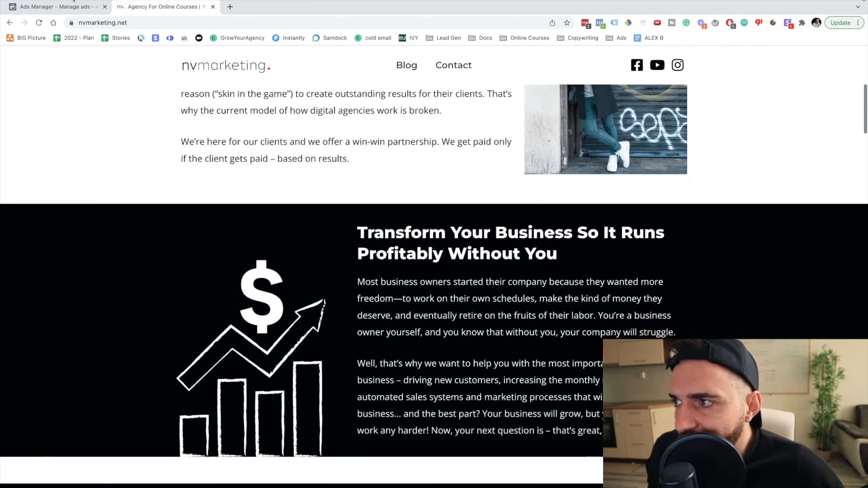
click(57, 7)
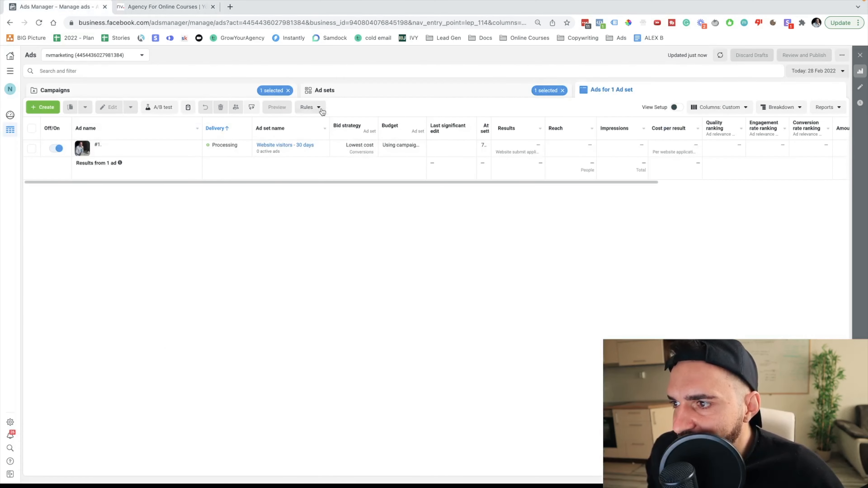
mouse_move(389, 242)
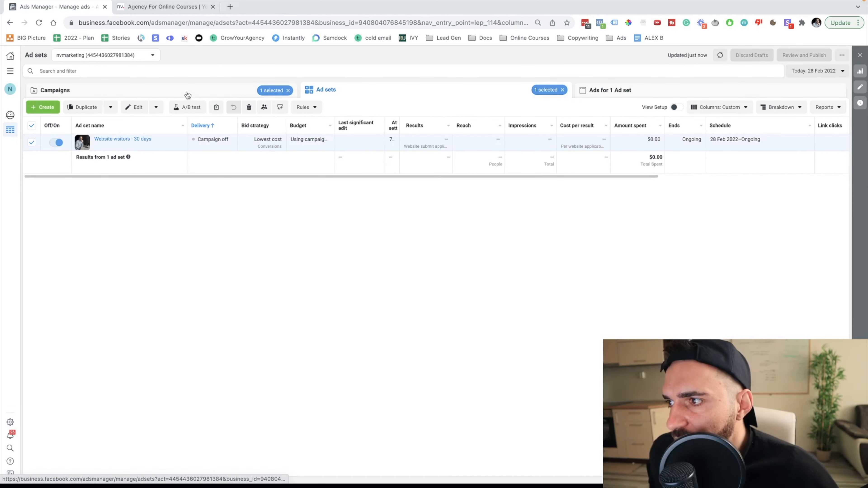
- Return to the campaigns list and dismiss the budget editor, leaving WARM at $1.00 daily
click(56, 90)
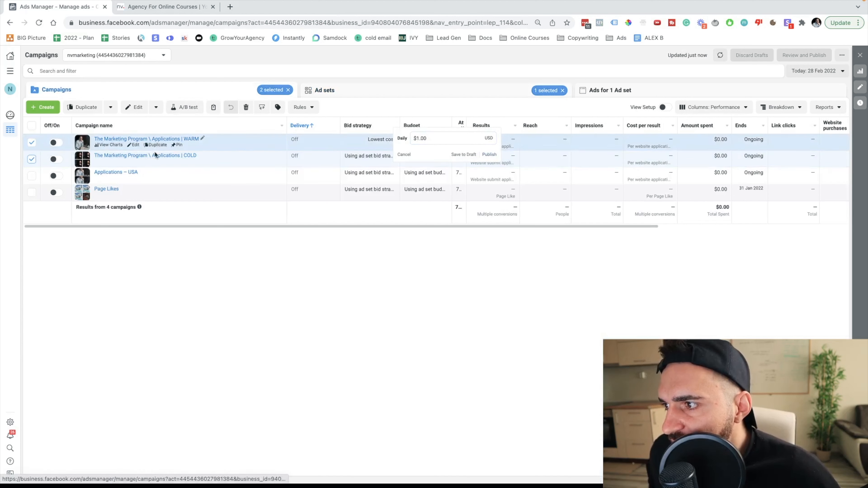
mouse_move(179, 156)
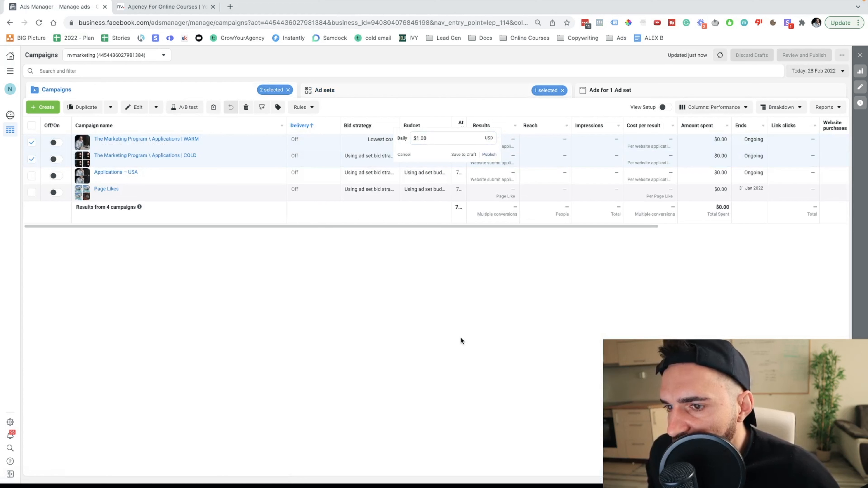
mouse_move(124, 140)
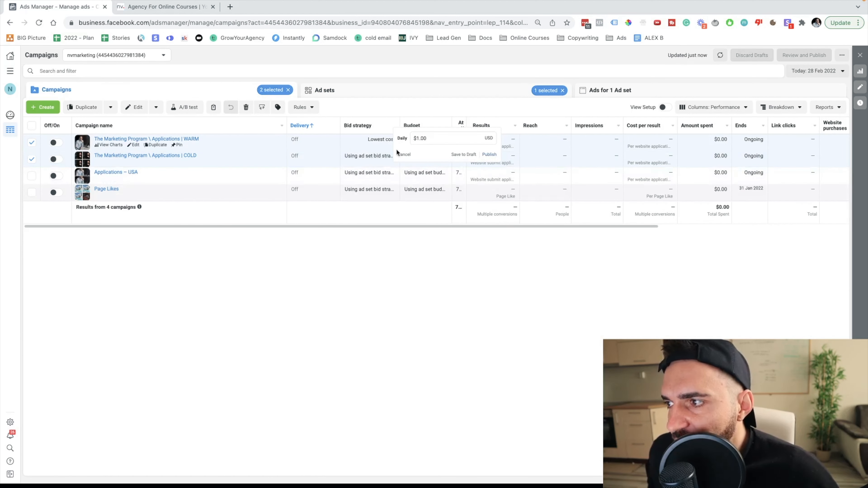
mouse_move(305, 154)
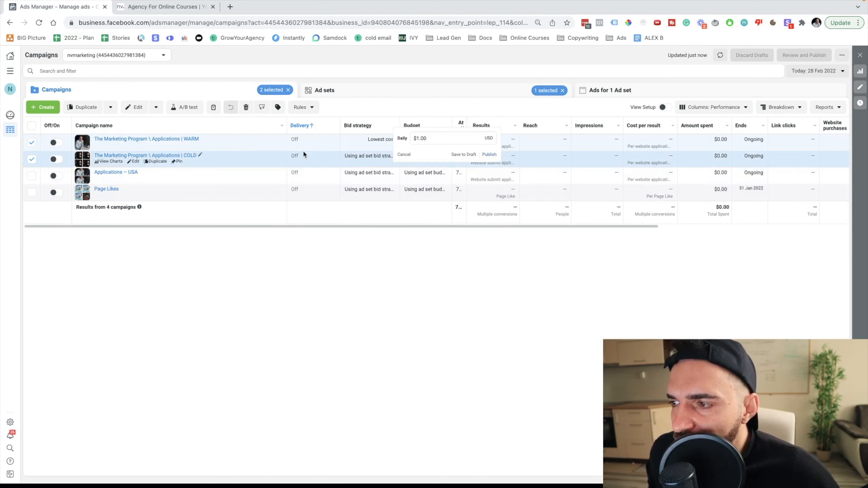
mouse_move(291, 163)
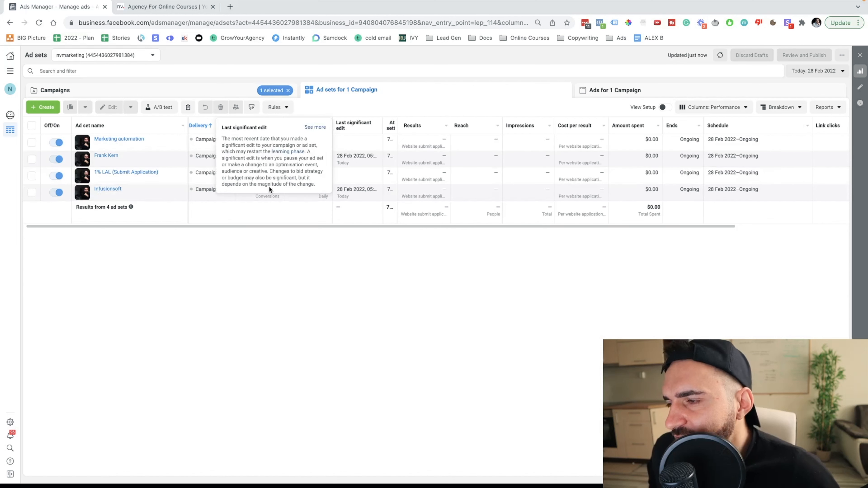
mouse_move(292, 210)
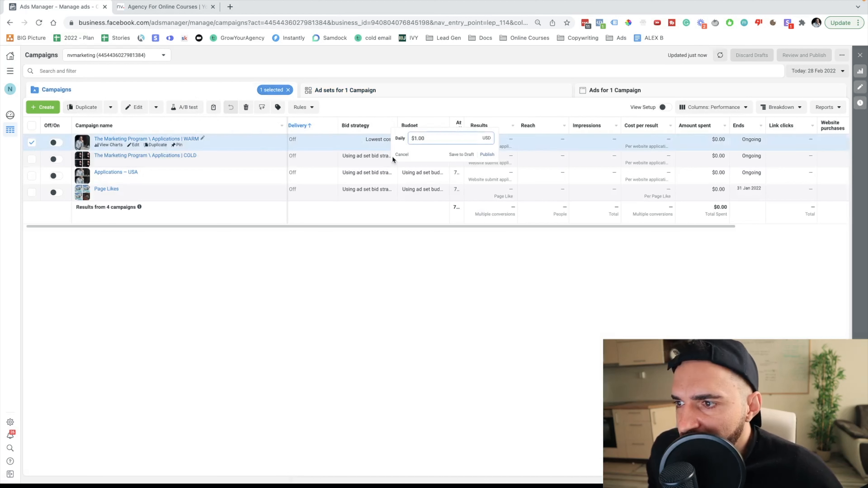
click(487, 155)
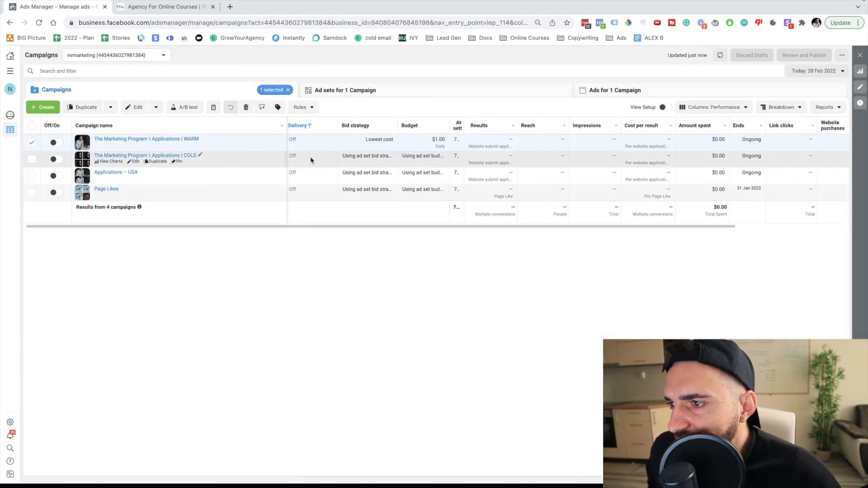